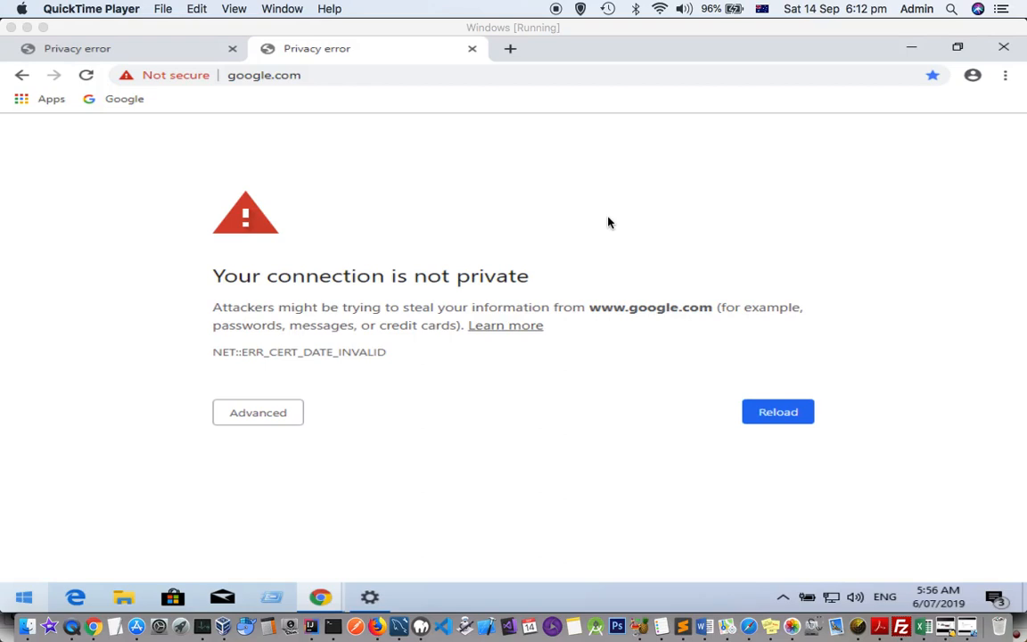
mouse_move(422, 304)
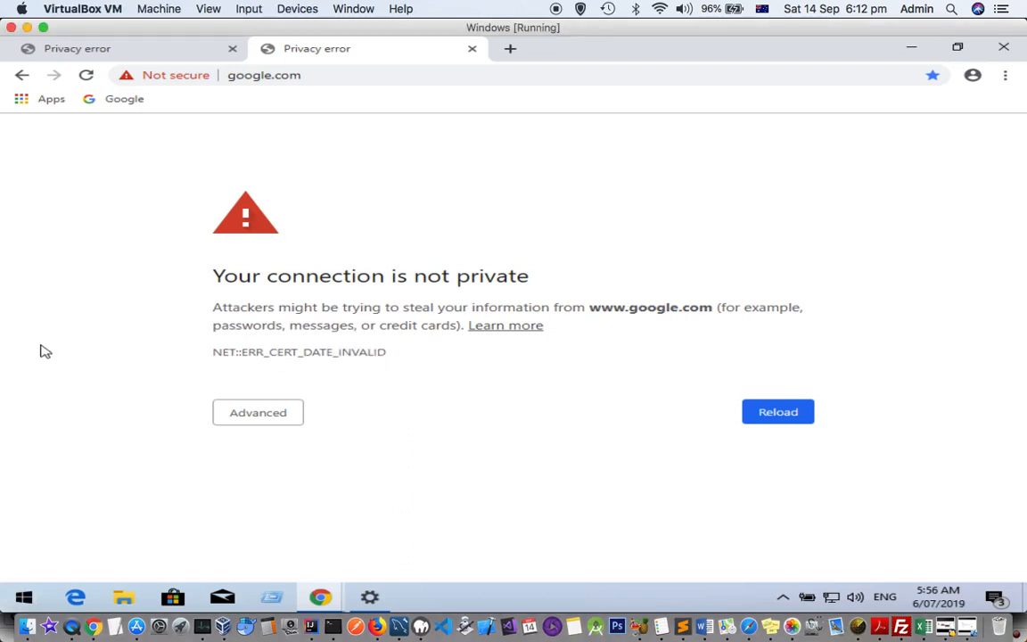
mouse_move(410, 363)
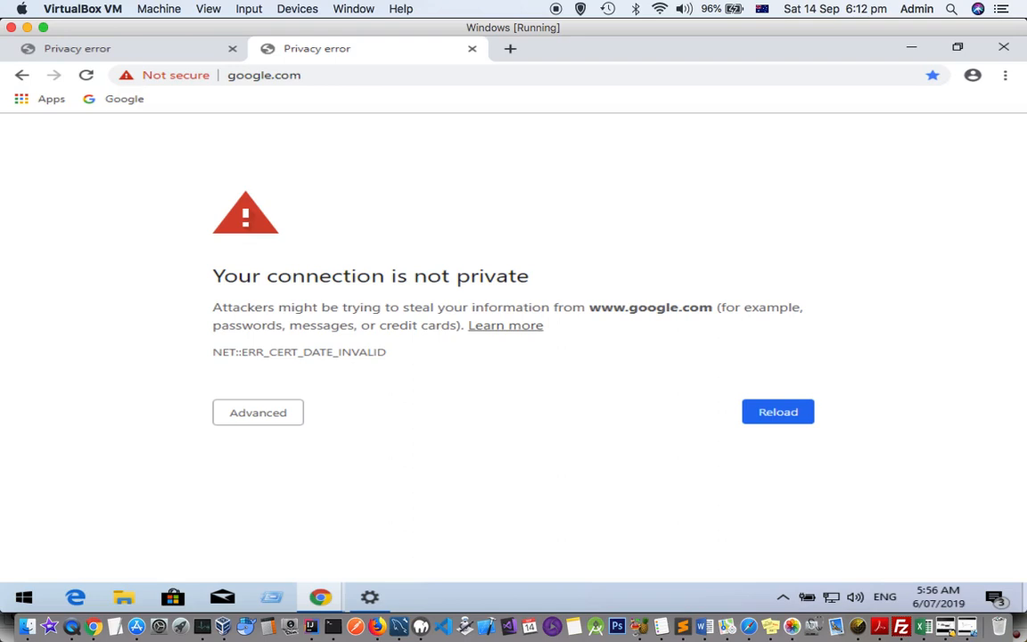
mouse_move(938, 596)
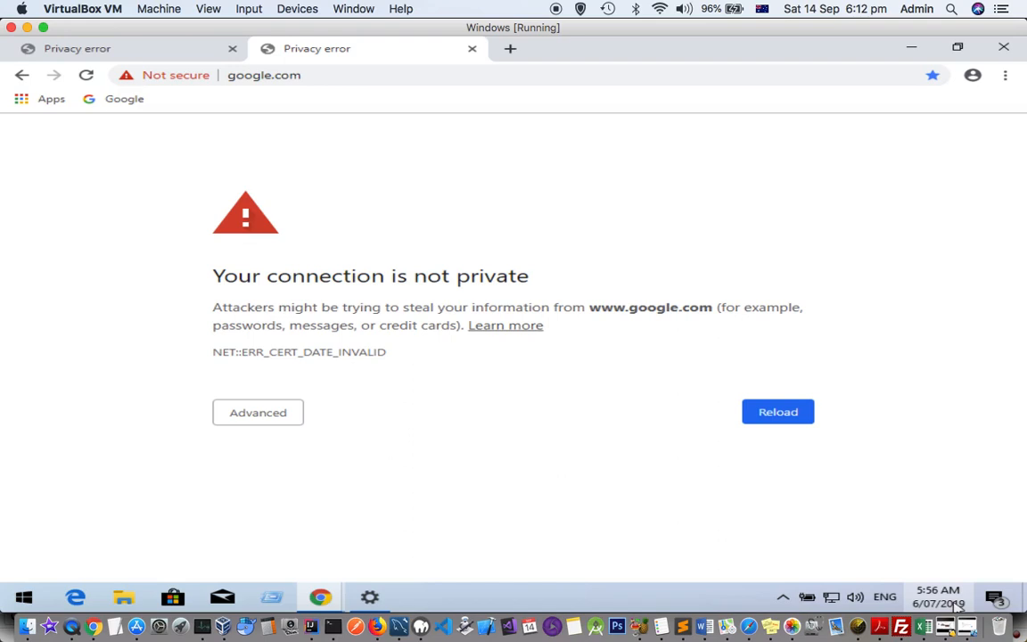
mouse_move(955, 607)
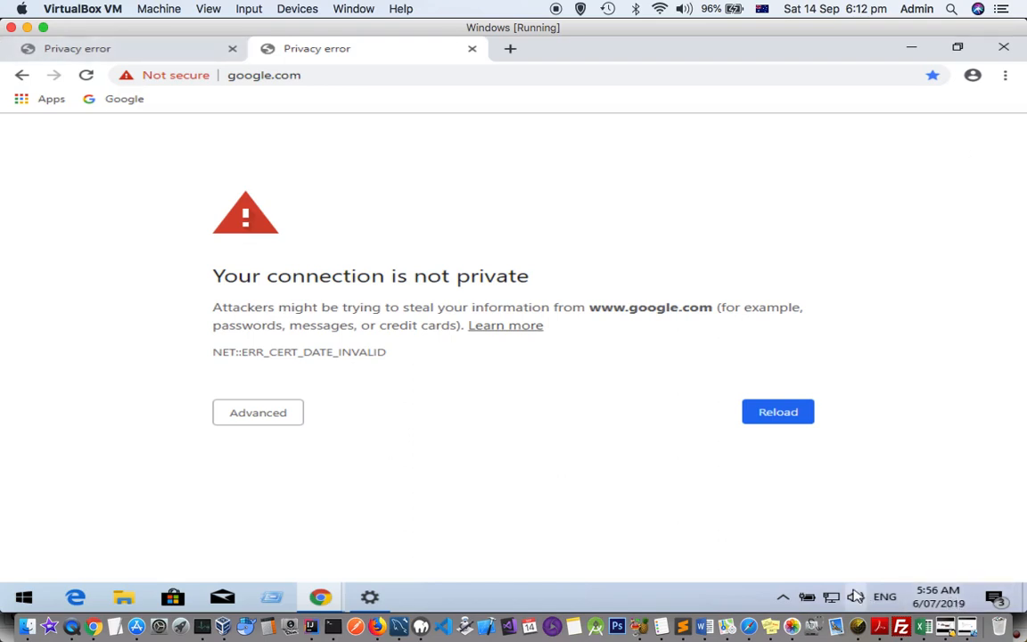
mouse_move(938, 602)
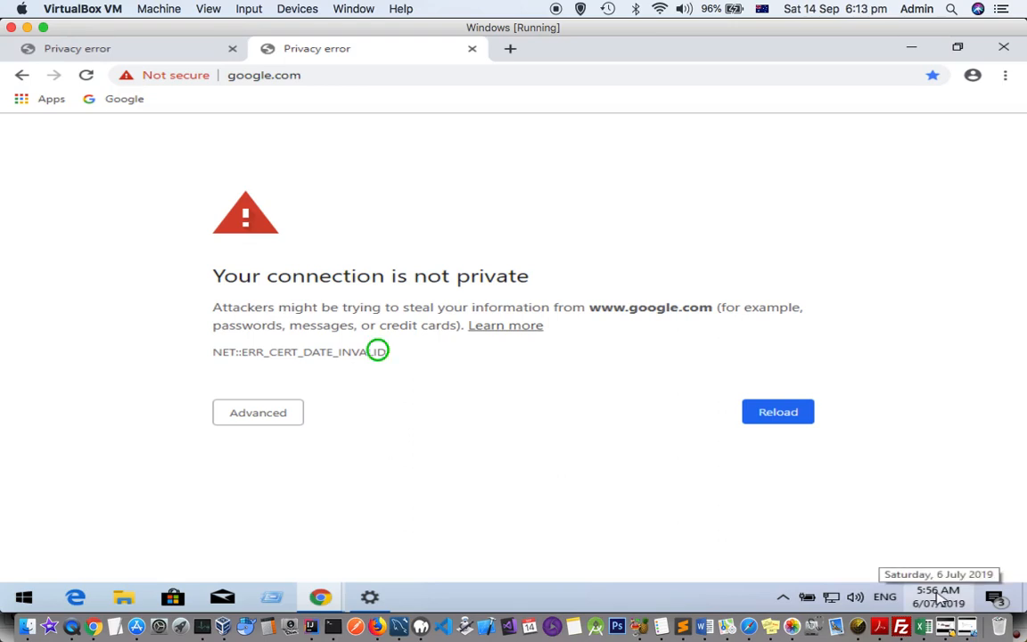
Open the Date & time settings from the taskbar clock
right_click(937, 596)
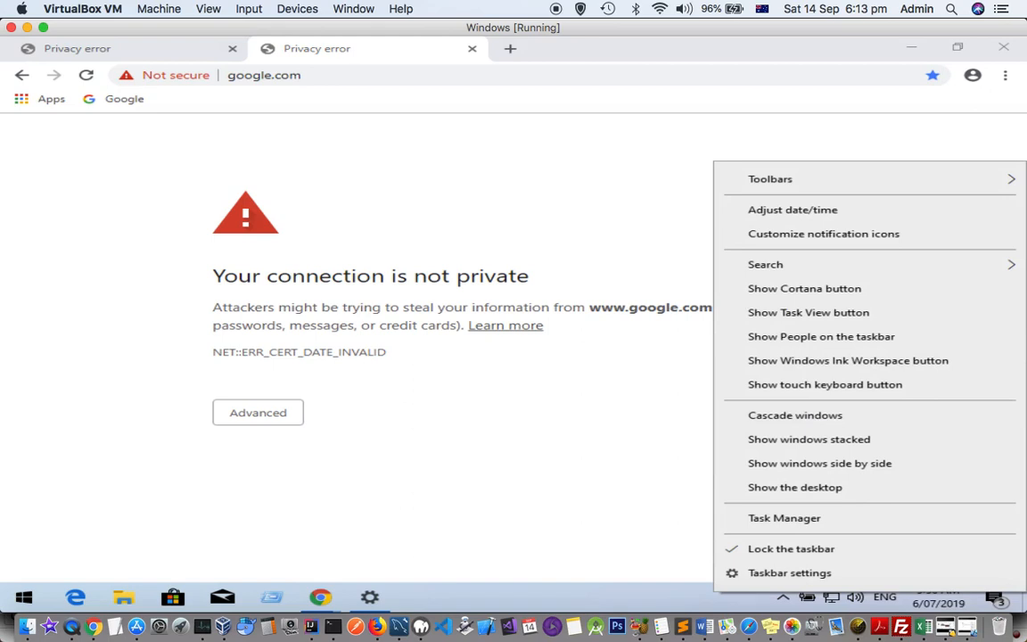
mouse_move(793, 210)
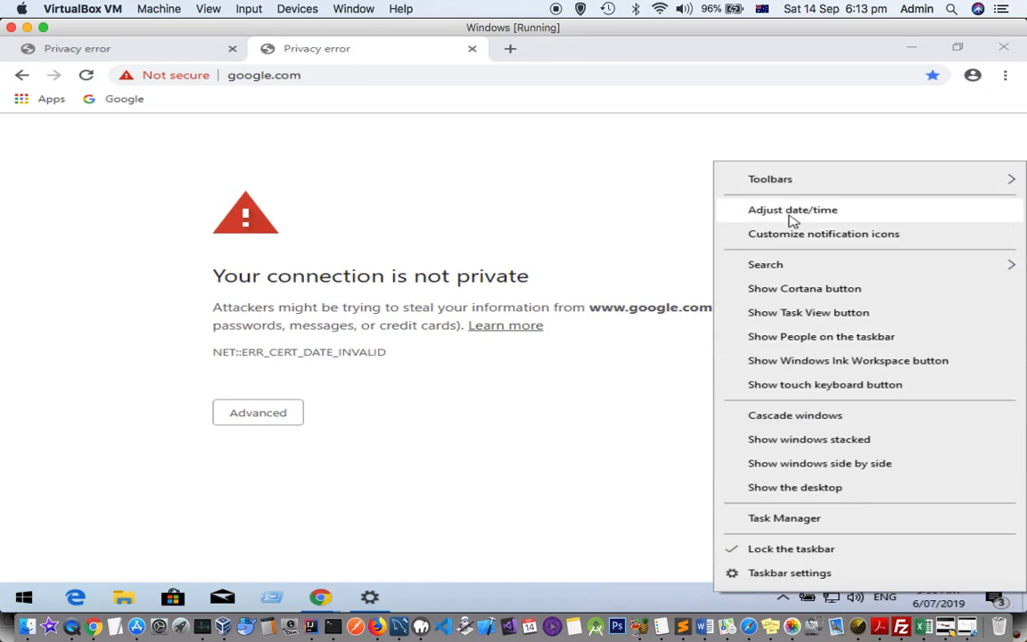
click(792, 210)
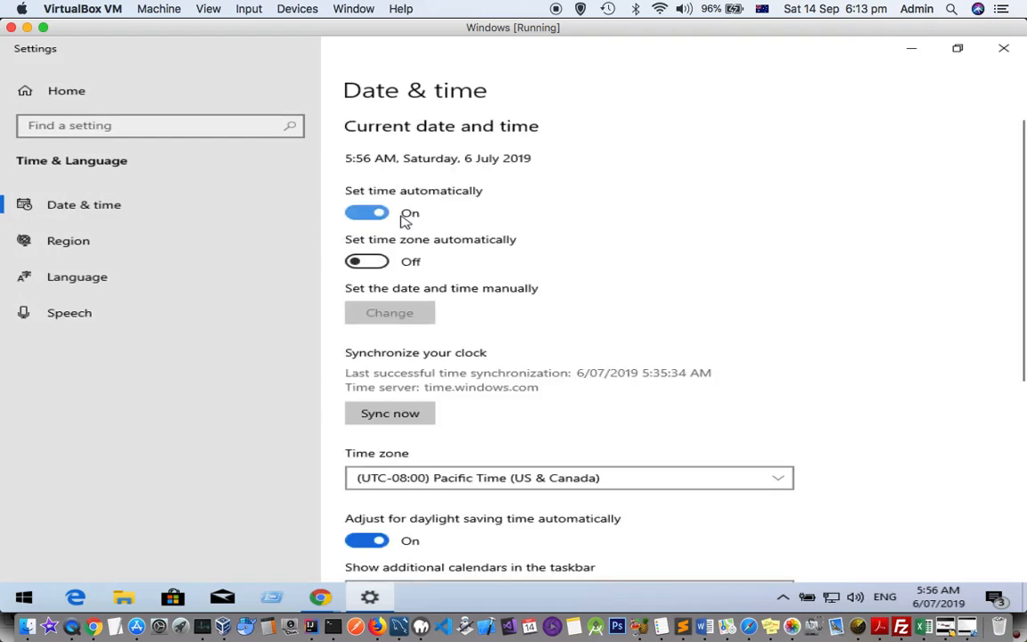
mouse_move(437, 211)
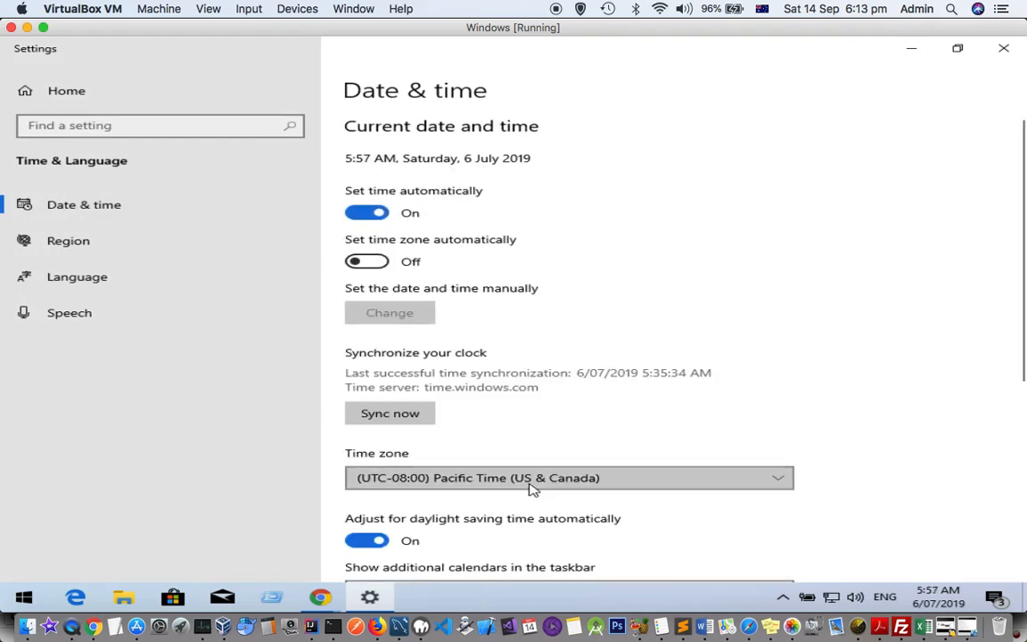
Set the time zone to (UTC+10:00) Brisbane
click(570, 477)
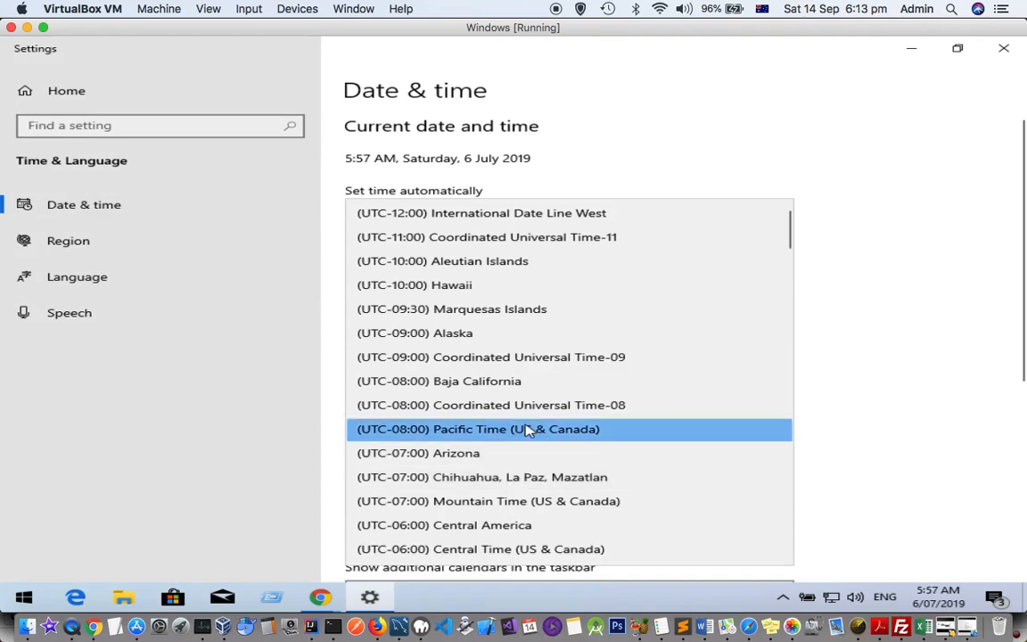
scroll(down, 3)
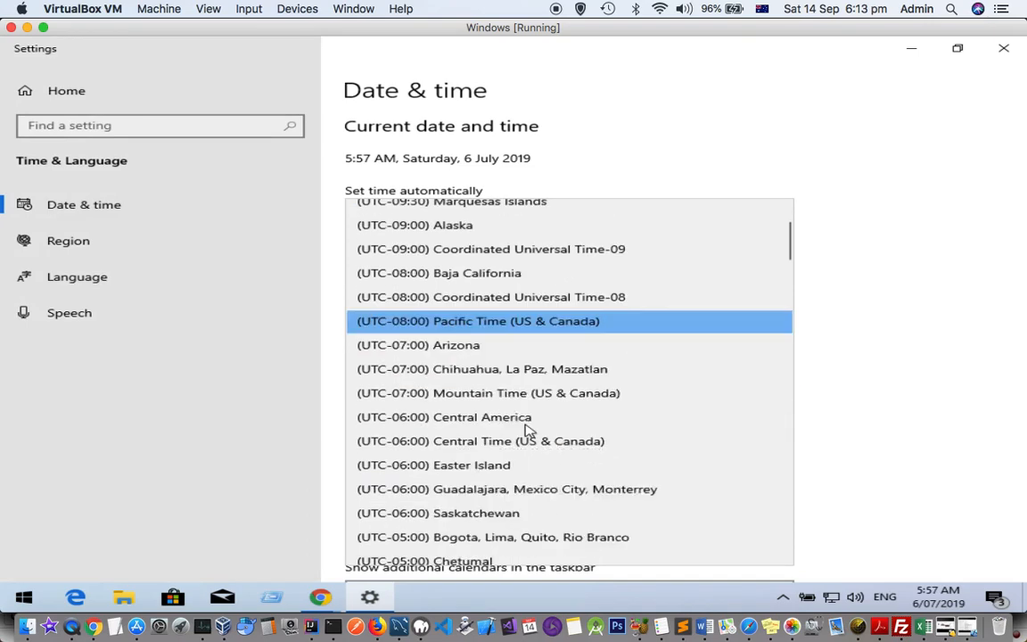
scroll(down, 3)
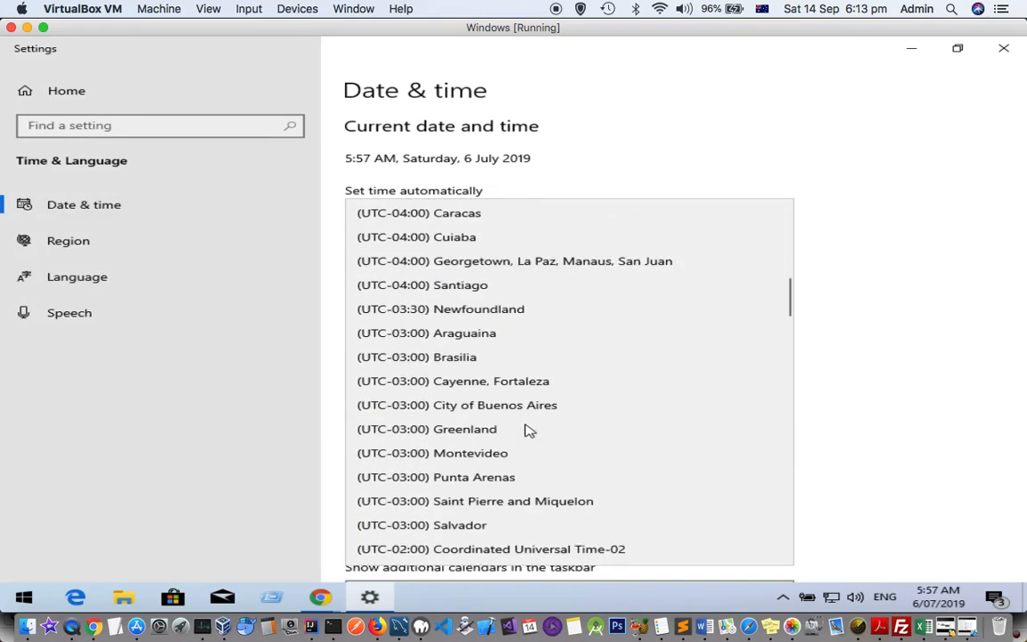
scroll(down, 3)
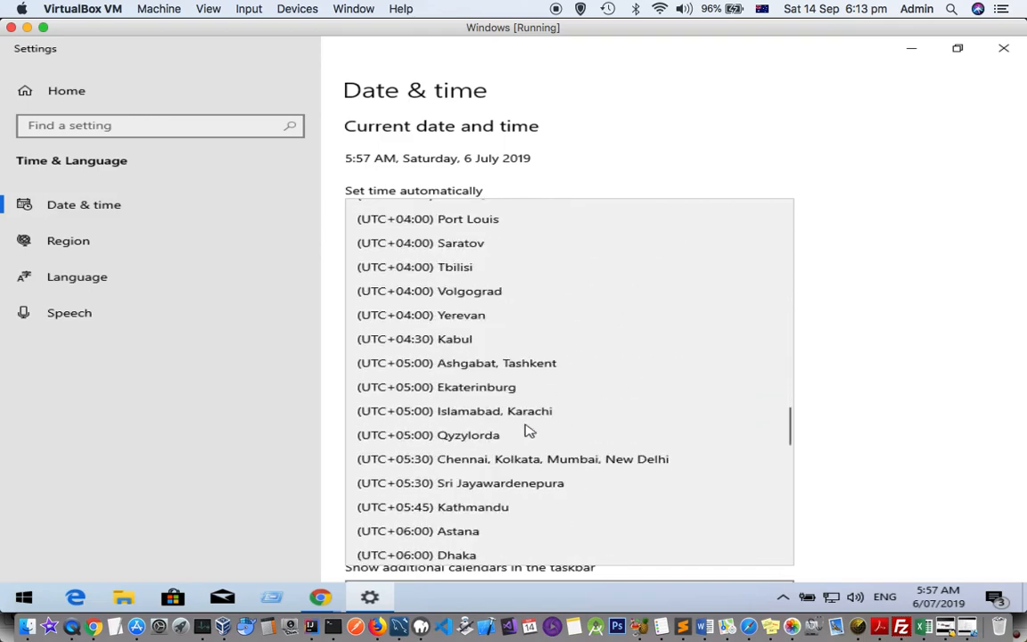
scroll(down, 3)
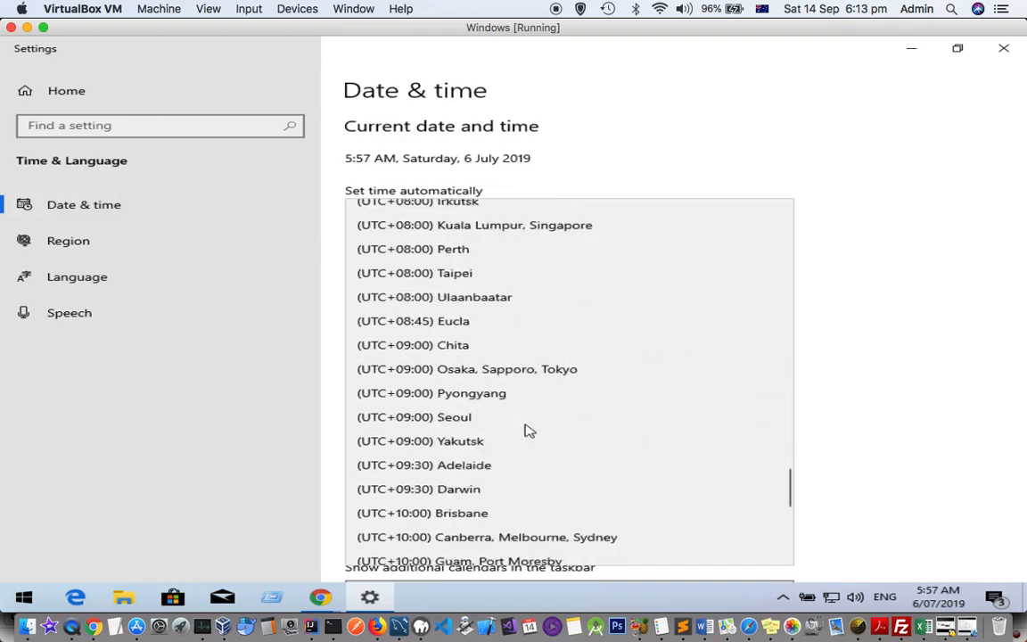
scroll(down, 3)
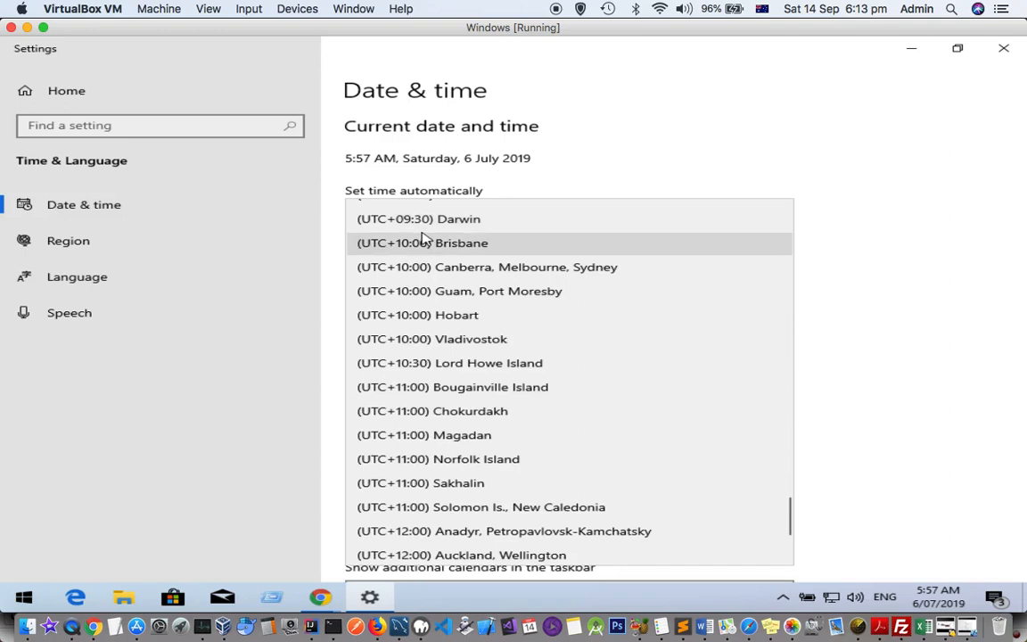
click(422, 243)
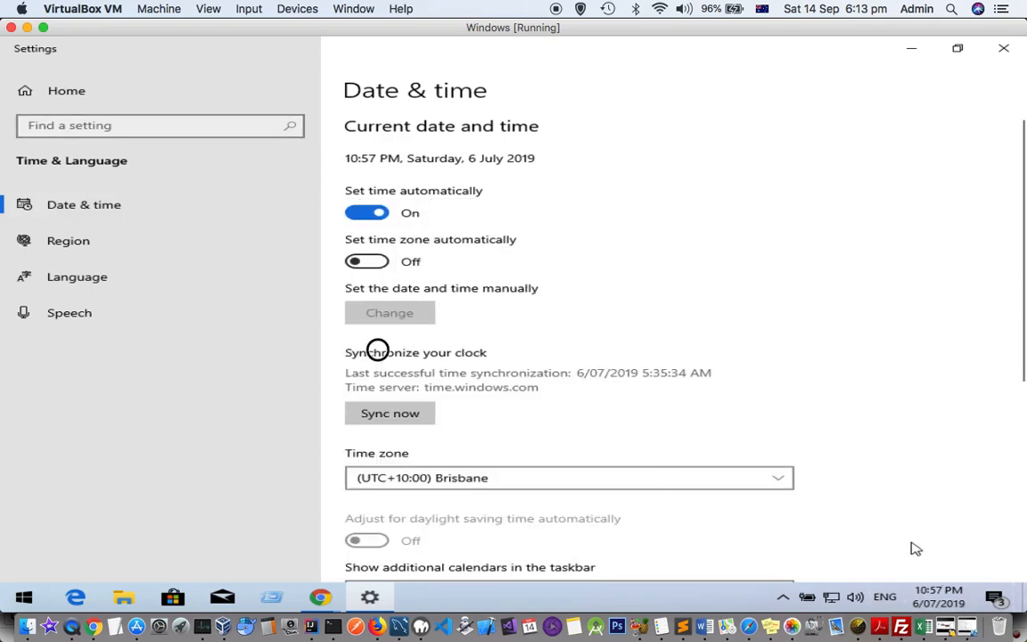
Turn on automatic time zone and sync the clock to 6:13 PM, 14 September 2019
scroll(down, 3)
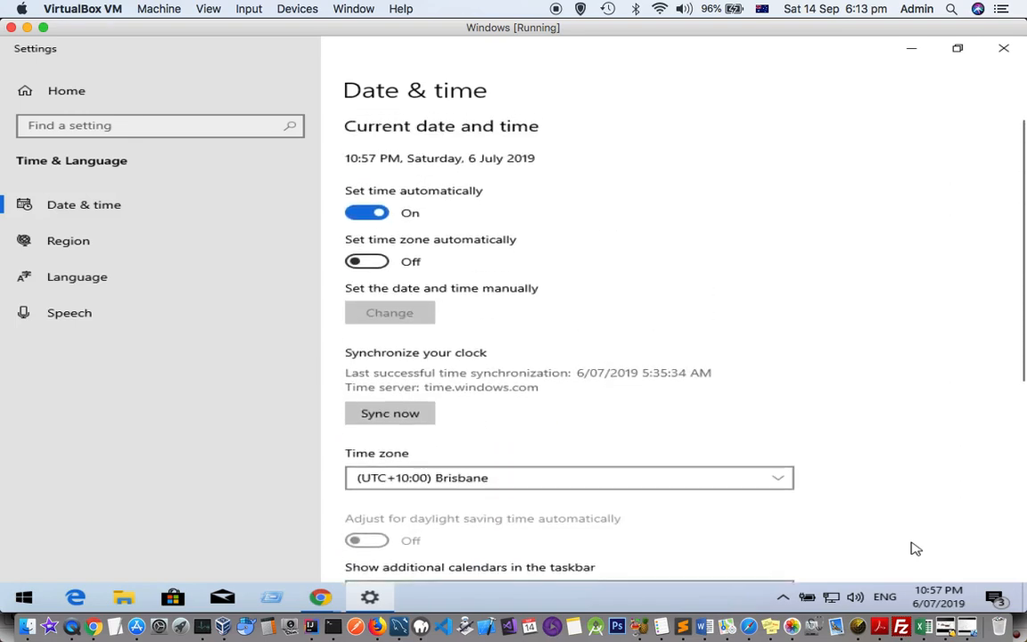
mouse_move(361, 300)
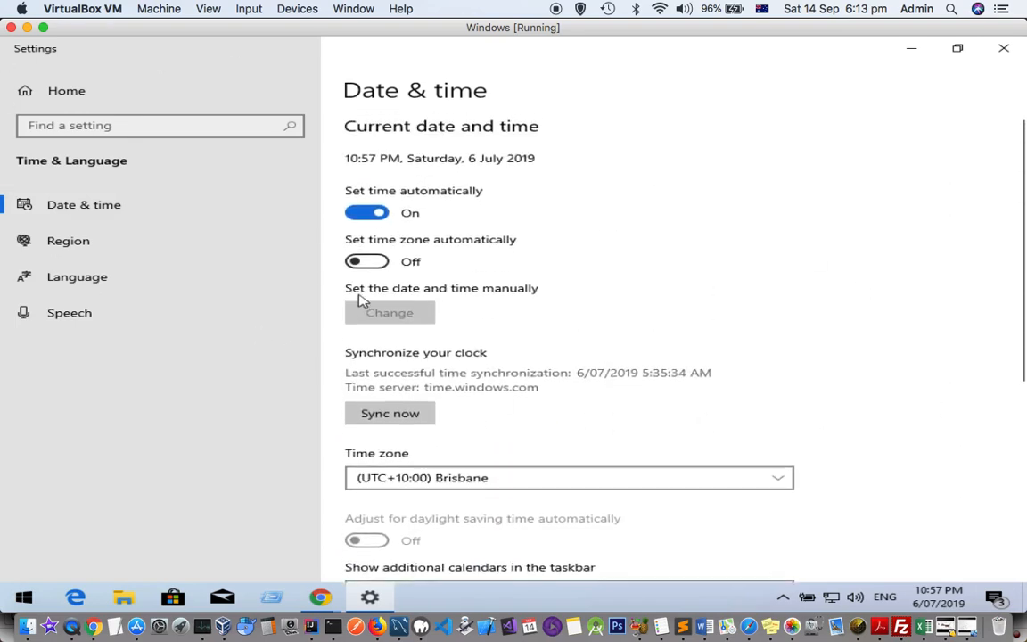
click(366, 261)
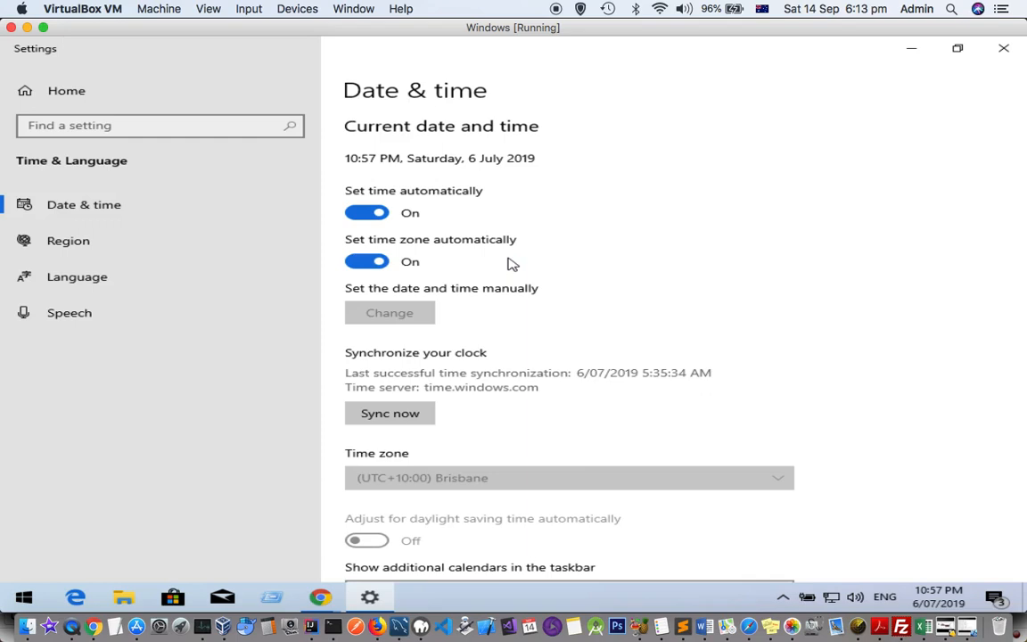
click(389, 413)
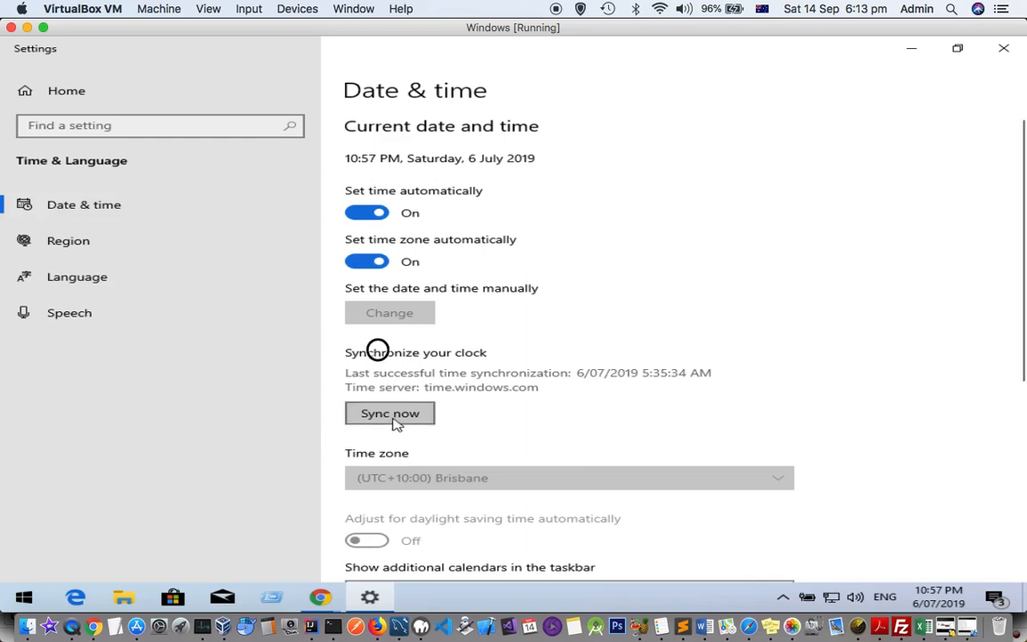
click(390, 413)
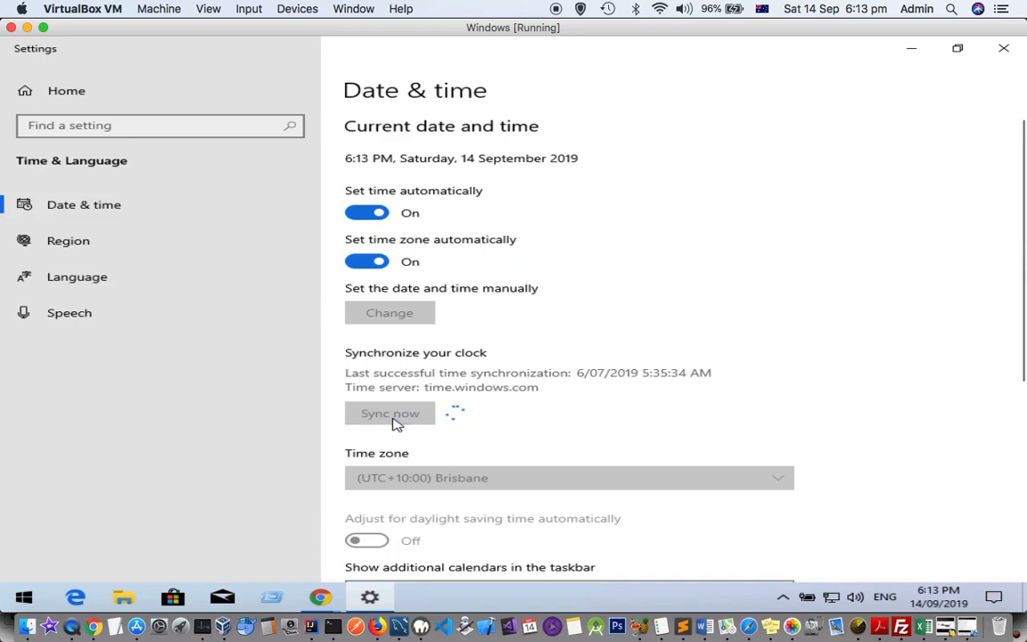
click(389, 413)
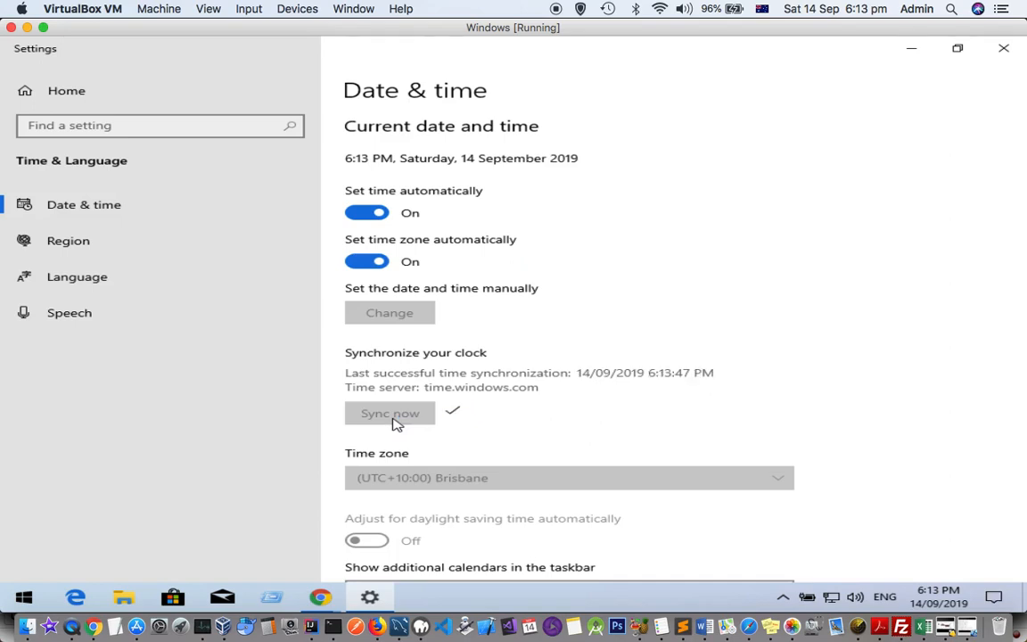
mouse_move(923, 601)
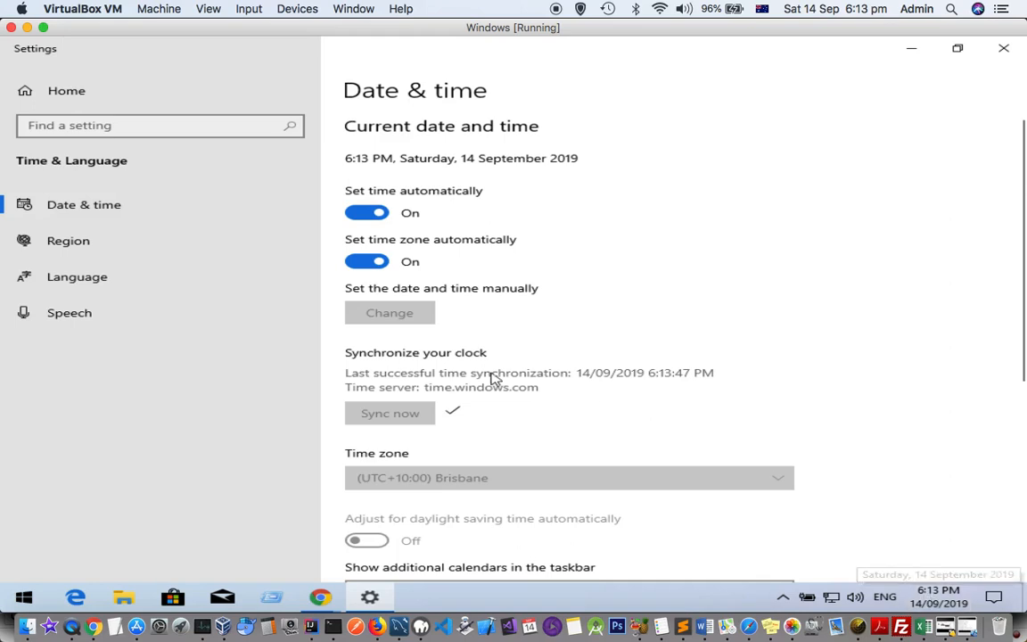
mouse_move(320, 596)
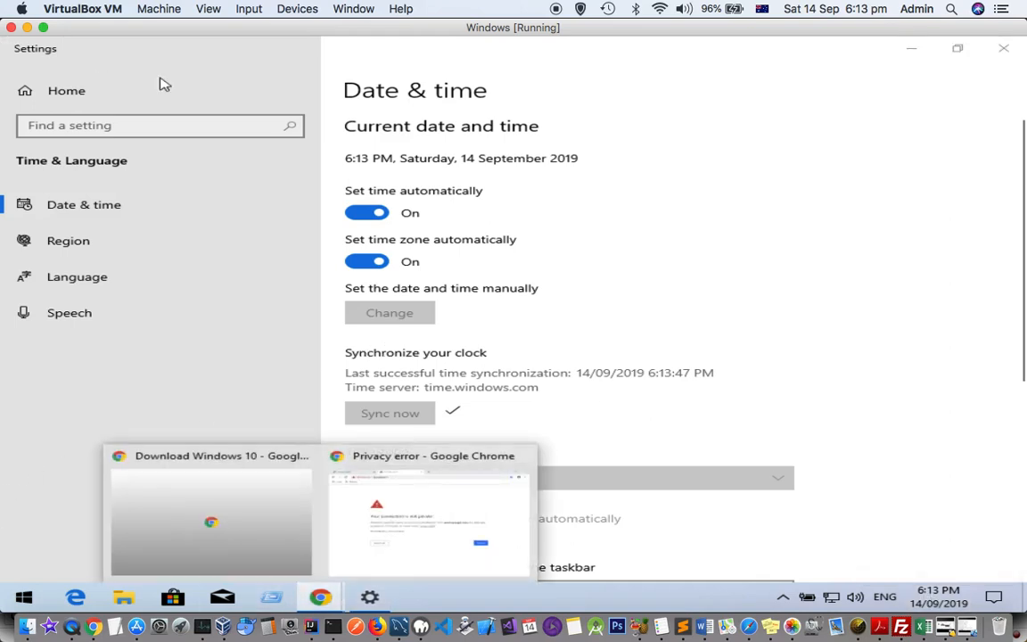
Reload the Chrome privacy-error page and close the Date & time settings window
click(429, 517)
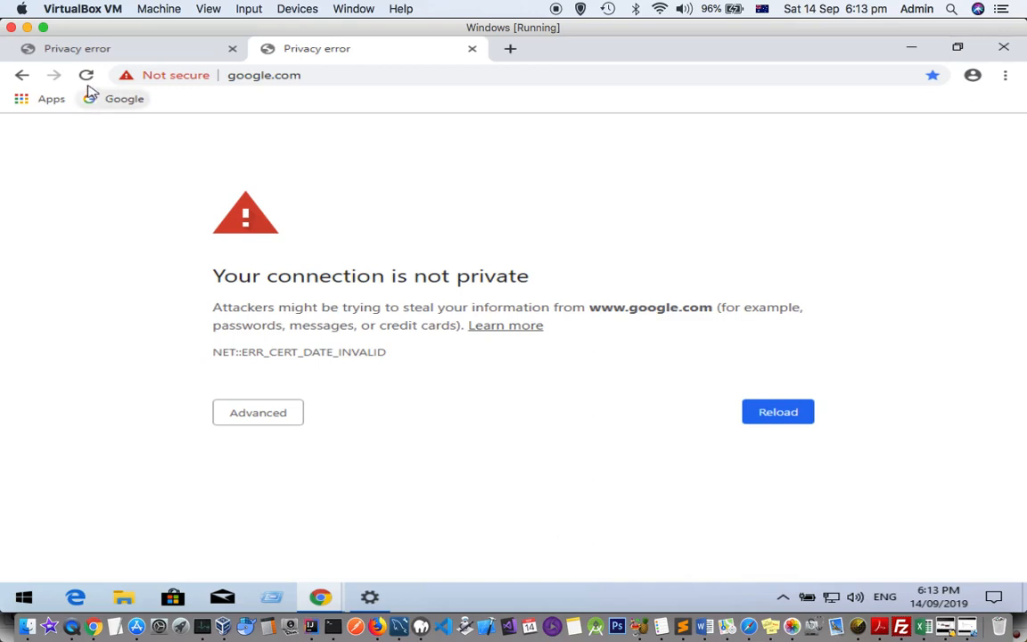
click(87, 75)
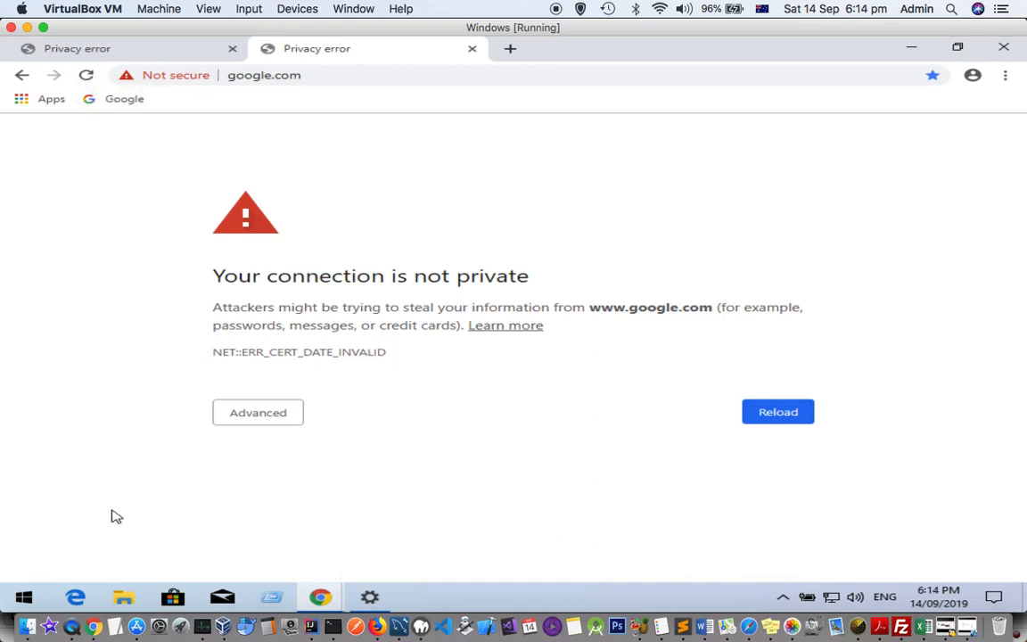
mouse_move(1006, 58)
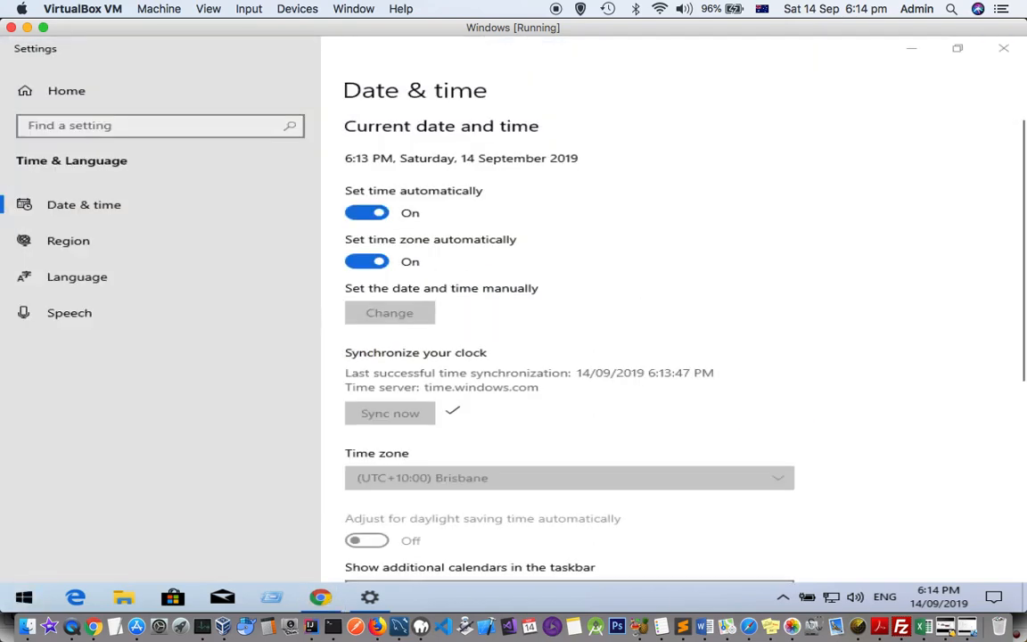
mouse_move(1005, 48)
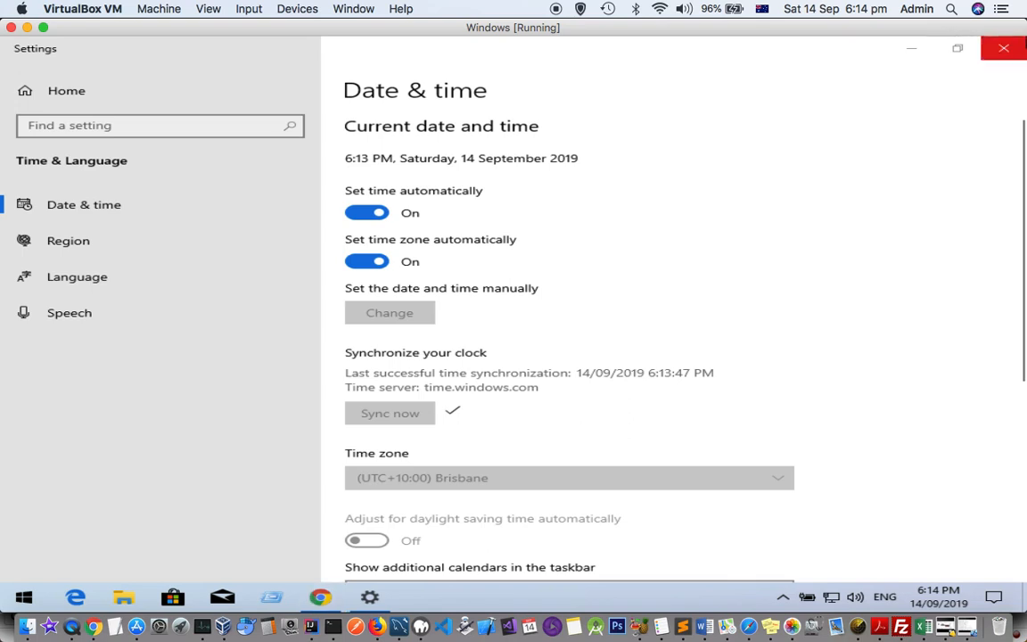
click(320, 597)
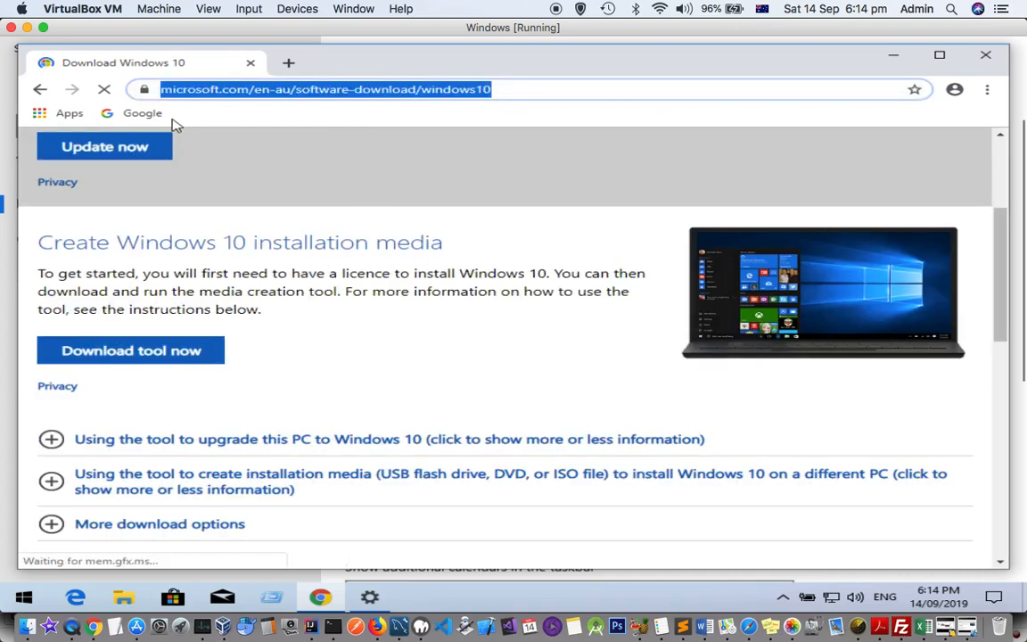
Enter google.com in Chrome's address bar to load the Google homepage without the certificate error
text(google.com)
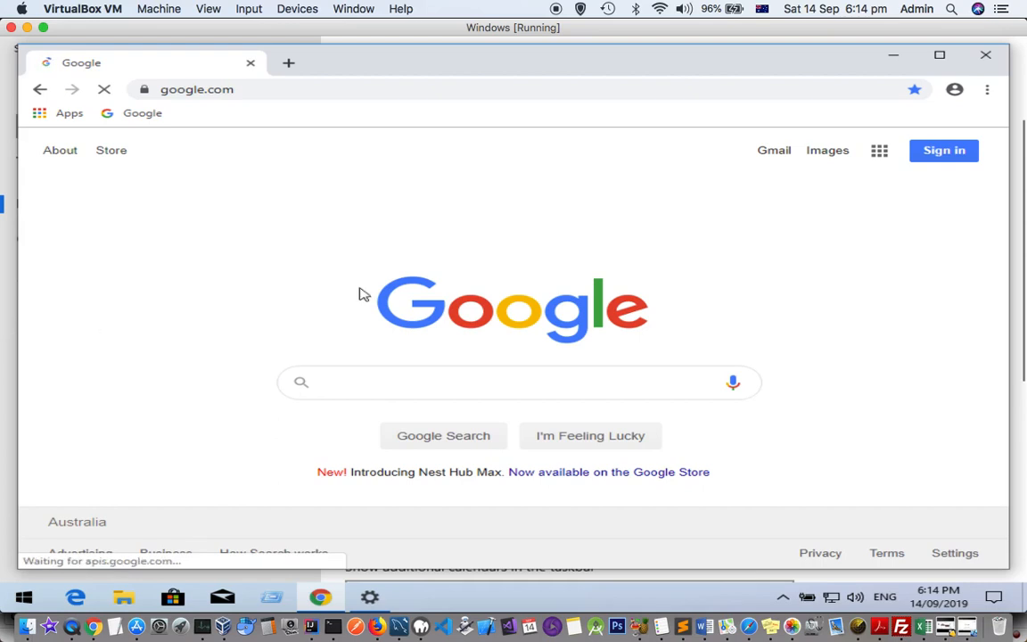
click(519, 381)
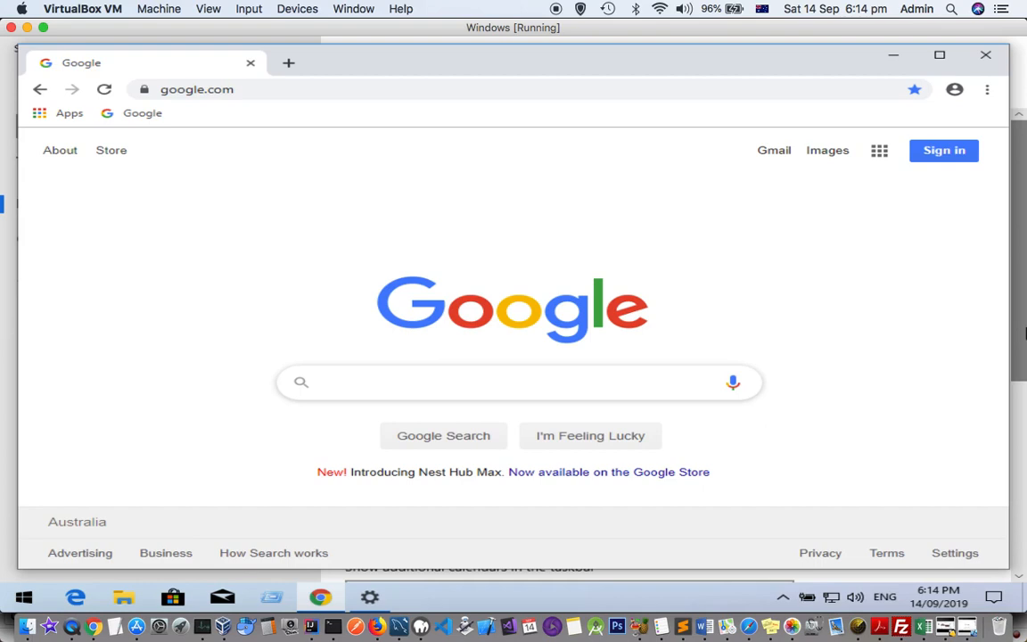
click(518, 381)
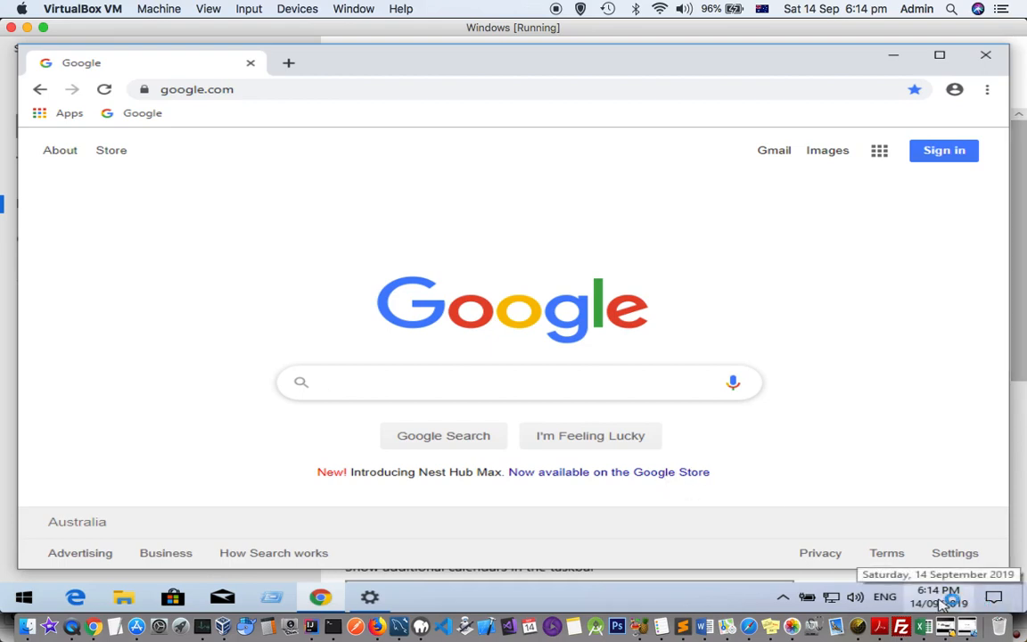
click(517, 381)
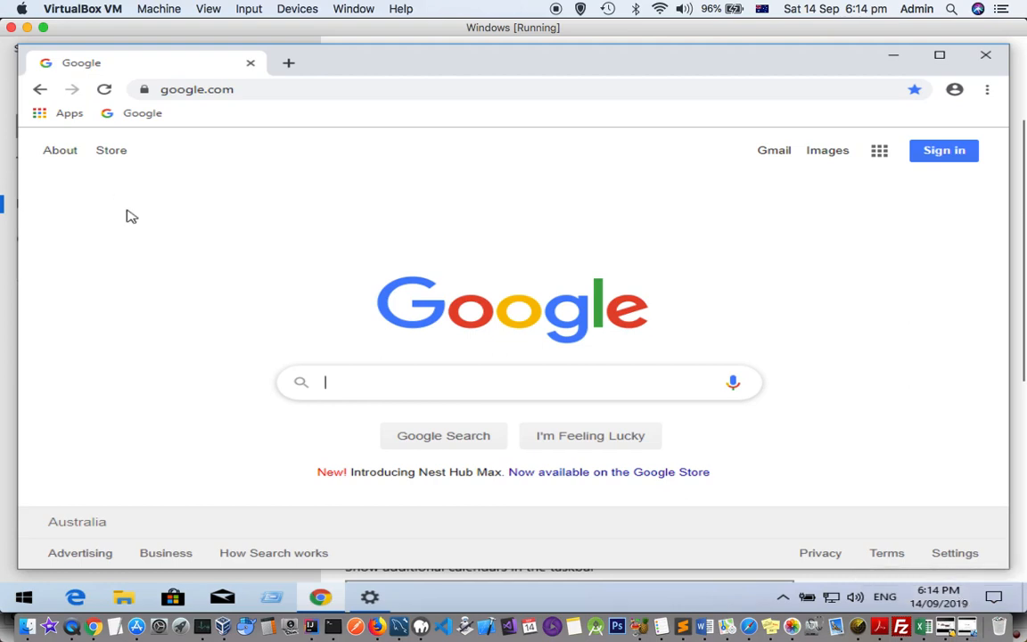